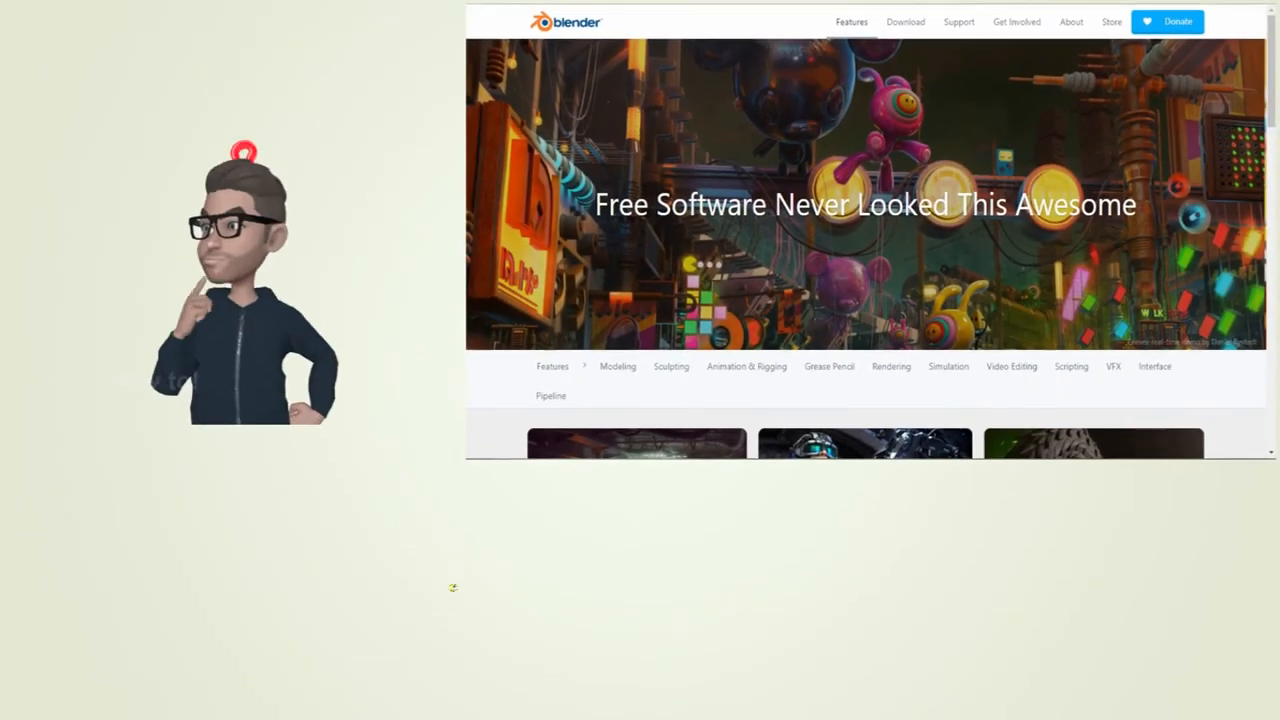
- Scroll through the Blender Features page down to the Scripting and Interface cards
scroll(down, 3)
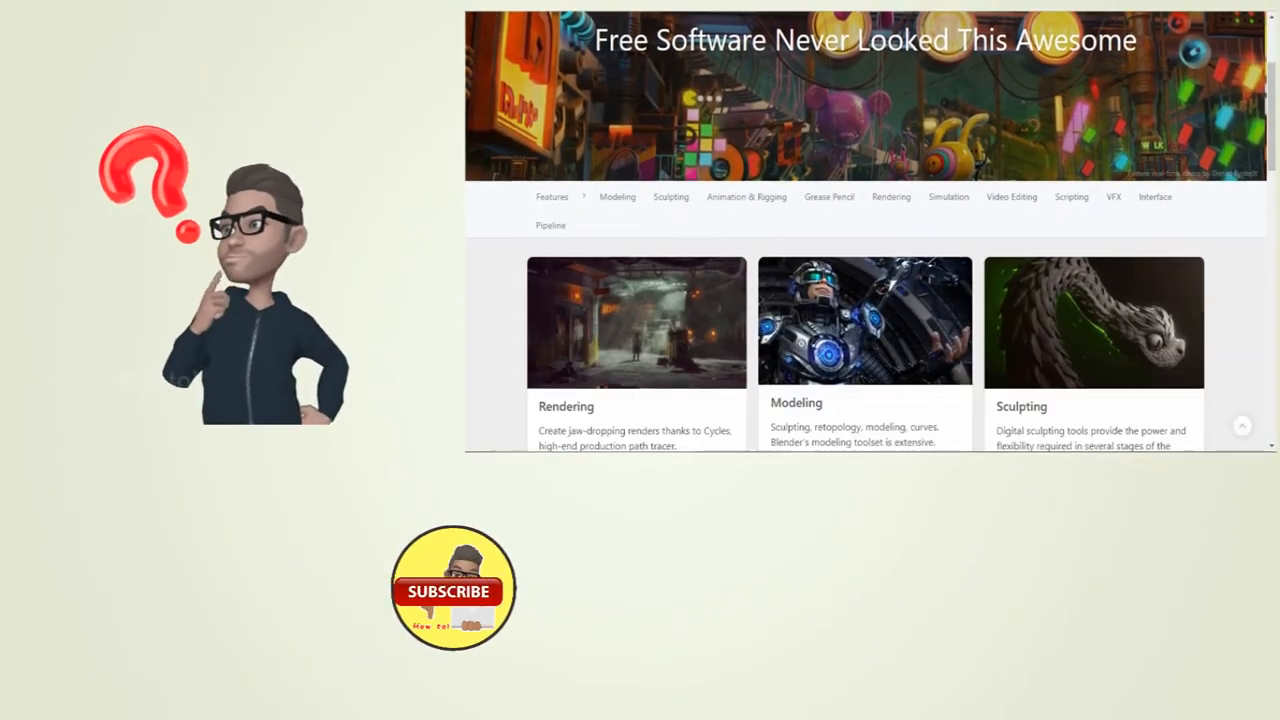
scroll(down, 3)
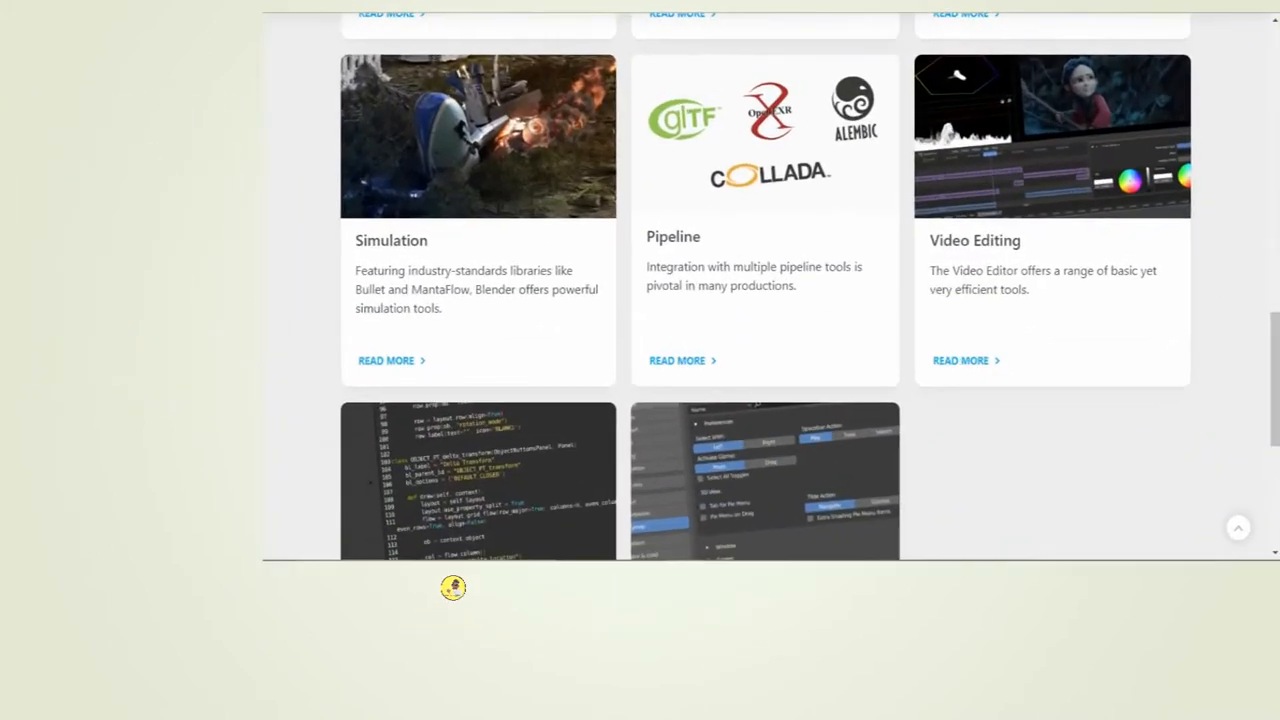
scroll(down, 3)
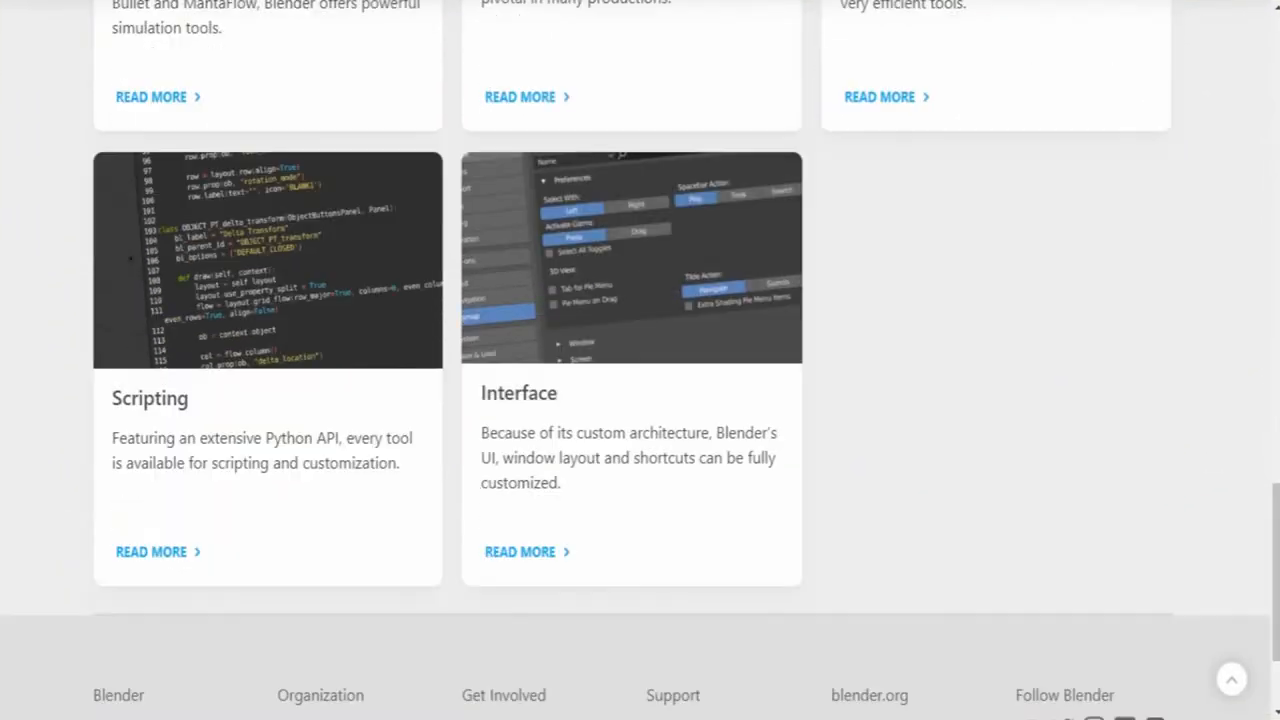
scroll(down, 3)
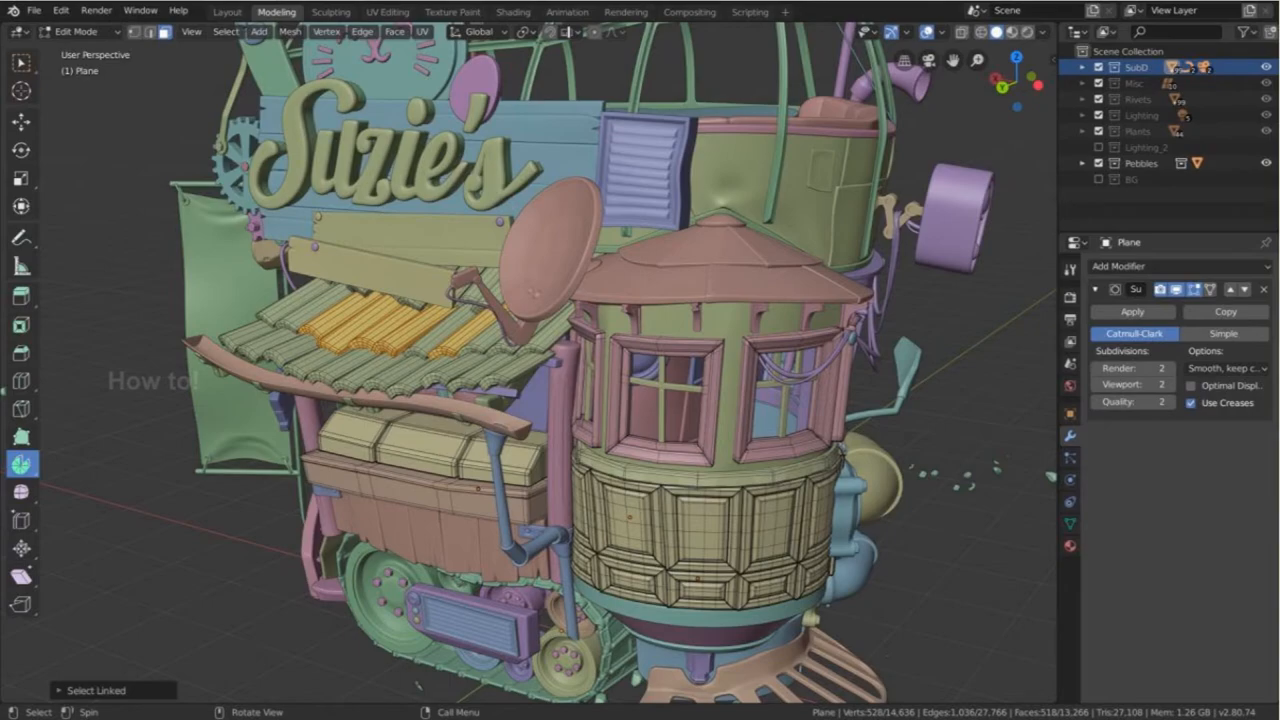
- Close the Blender showcase scenes to return to the Windows desktop
click(826, 11)
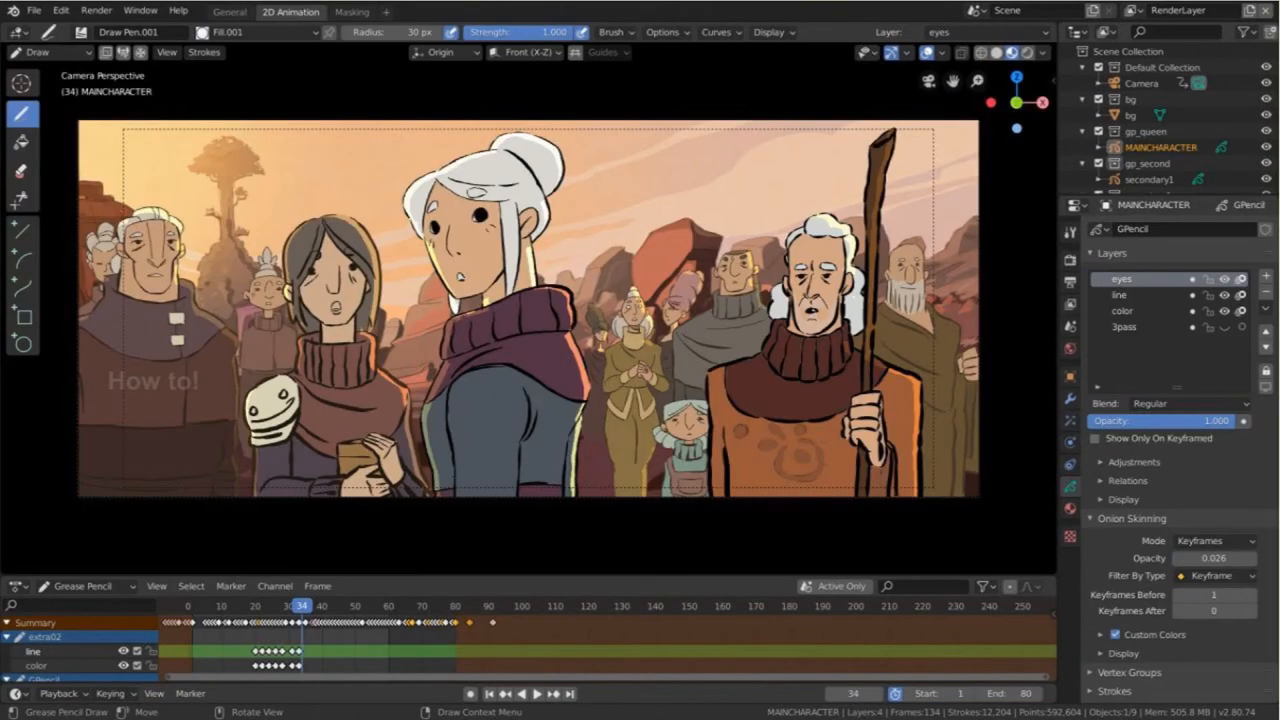
click(292, 11)
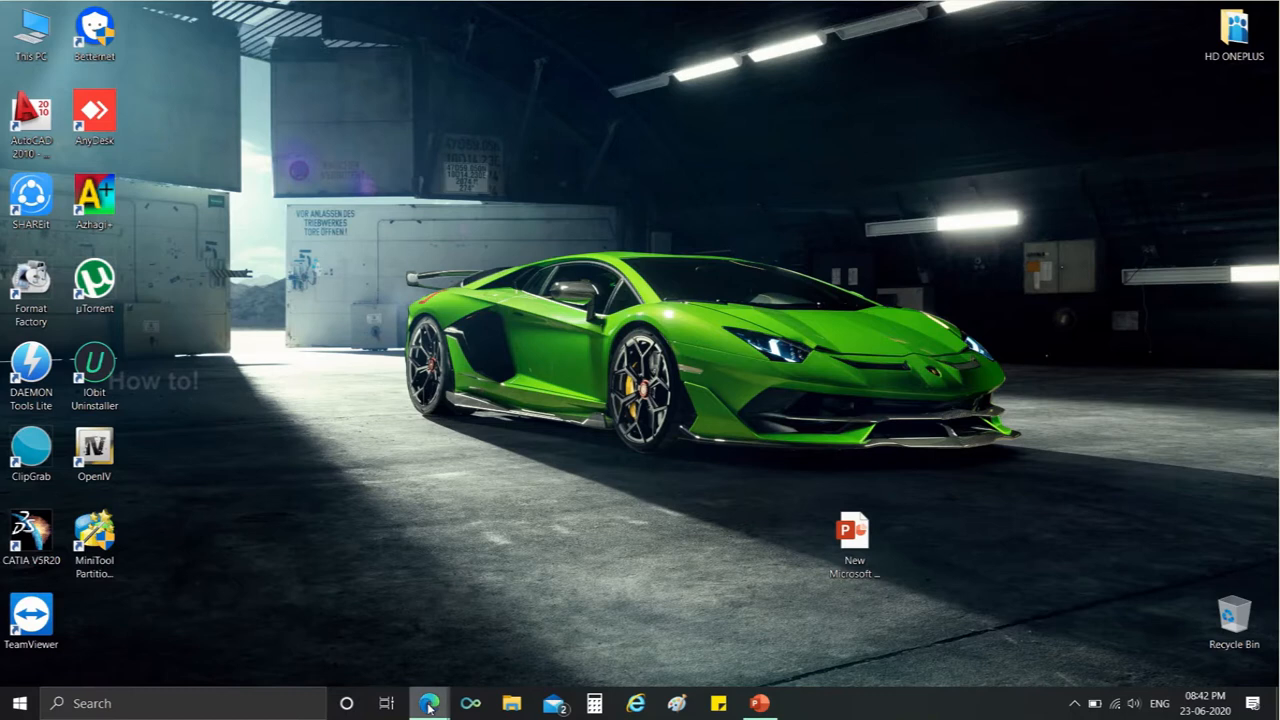
- Launch Microsoft Edge from the taskbar and load the blender.org home page
click(429, 703)
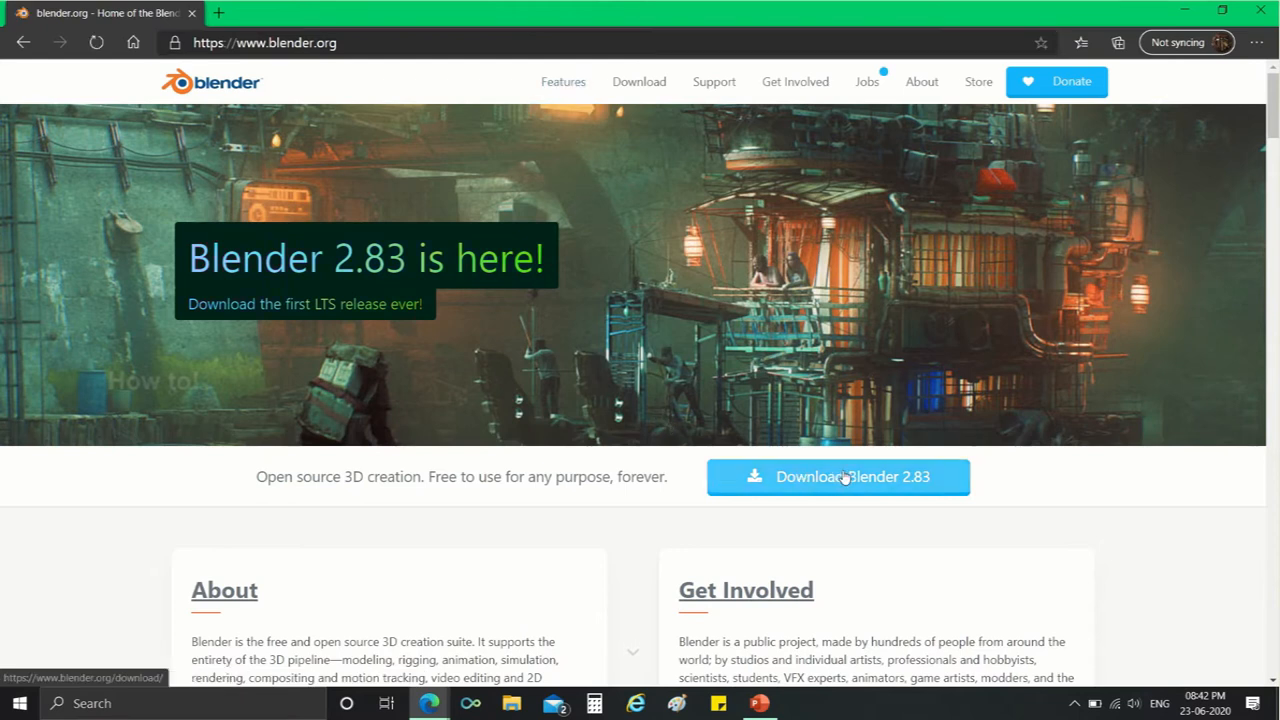
mouse_move(849, 421)
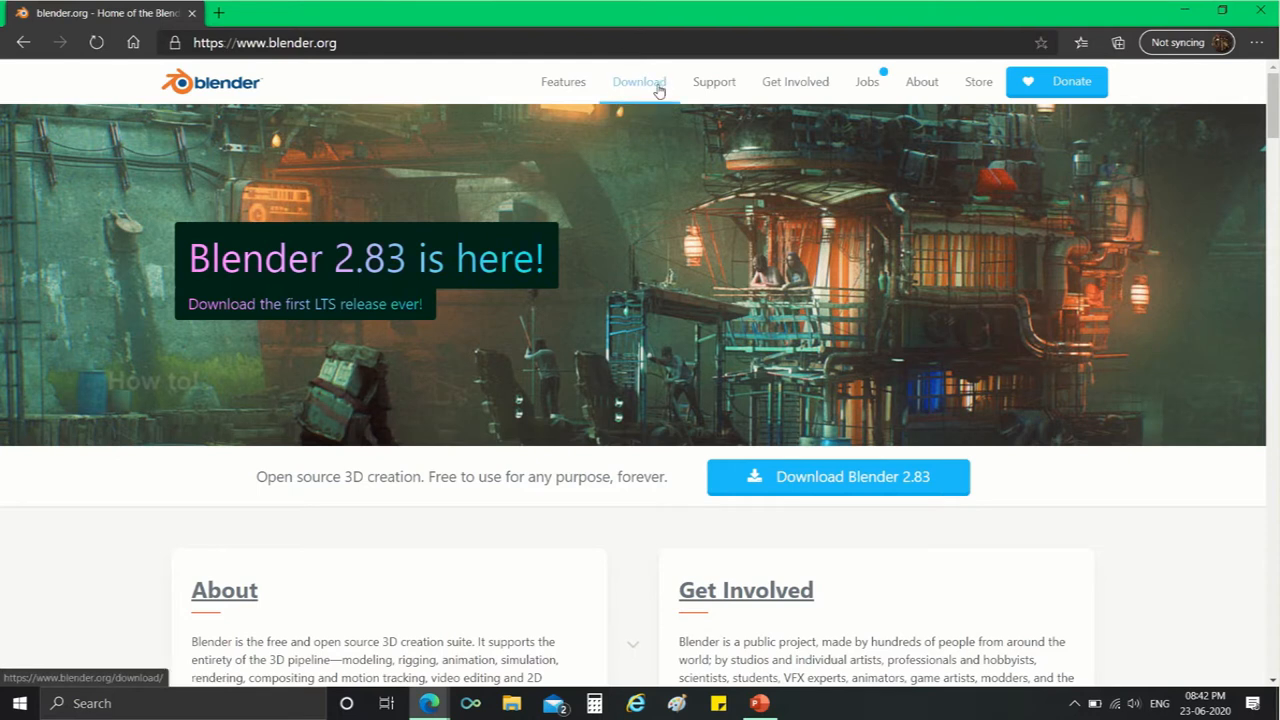
- Download the Blender 2.83 Windows installer from the Download page after checking other versions
click(638, 81)
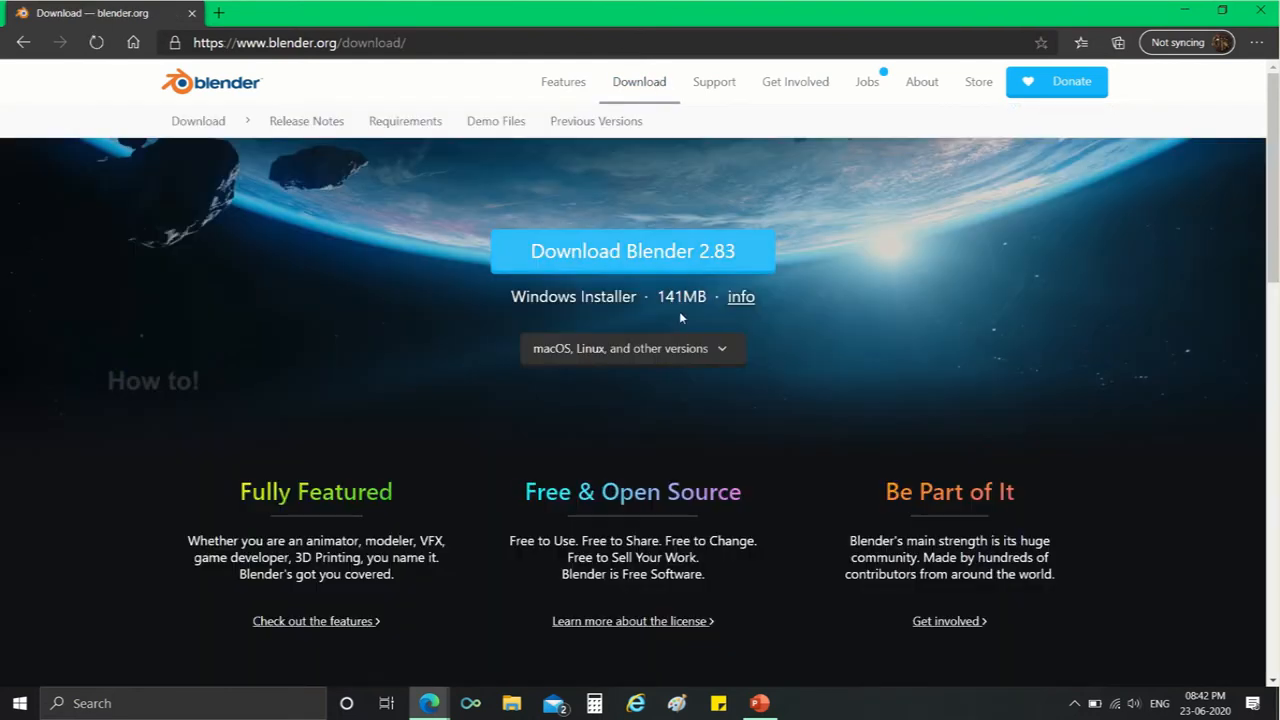
click(632, 348)
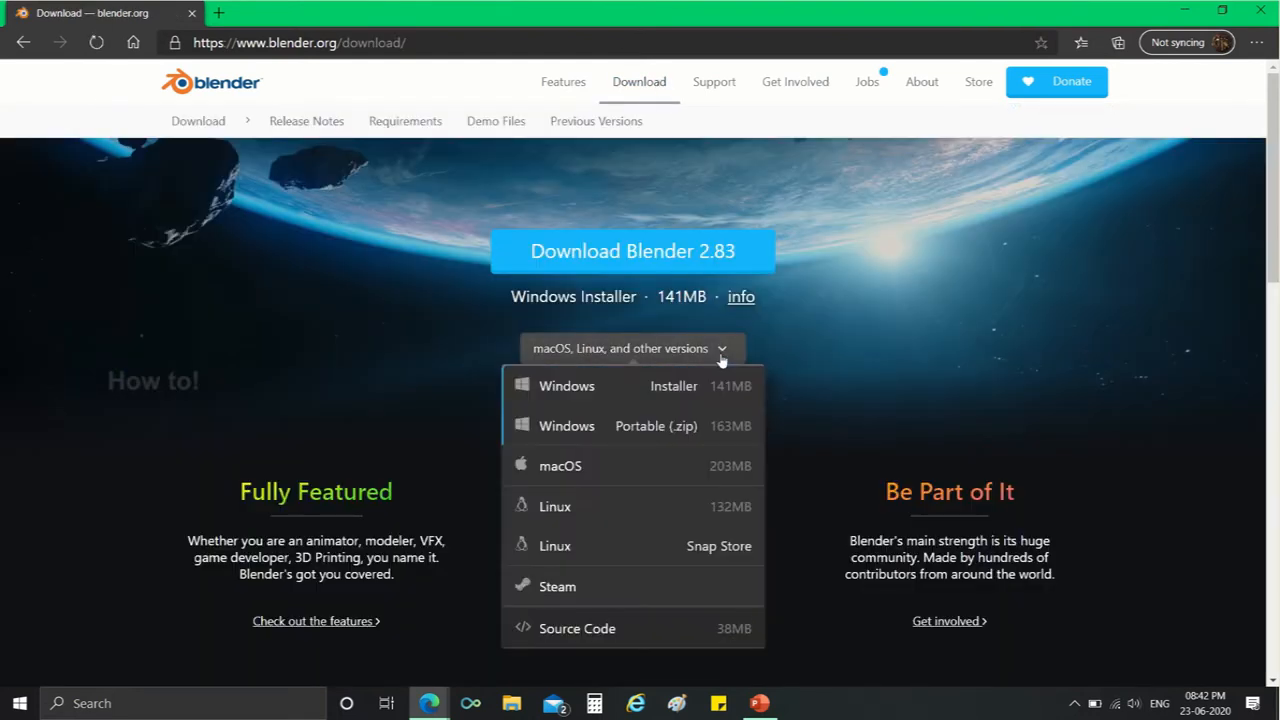
mouse_move(560, 466)
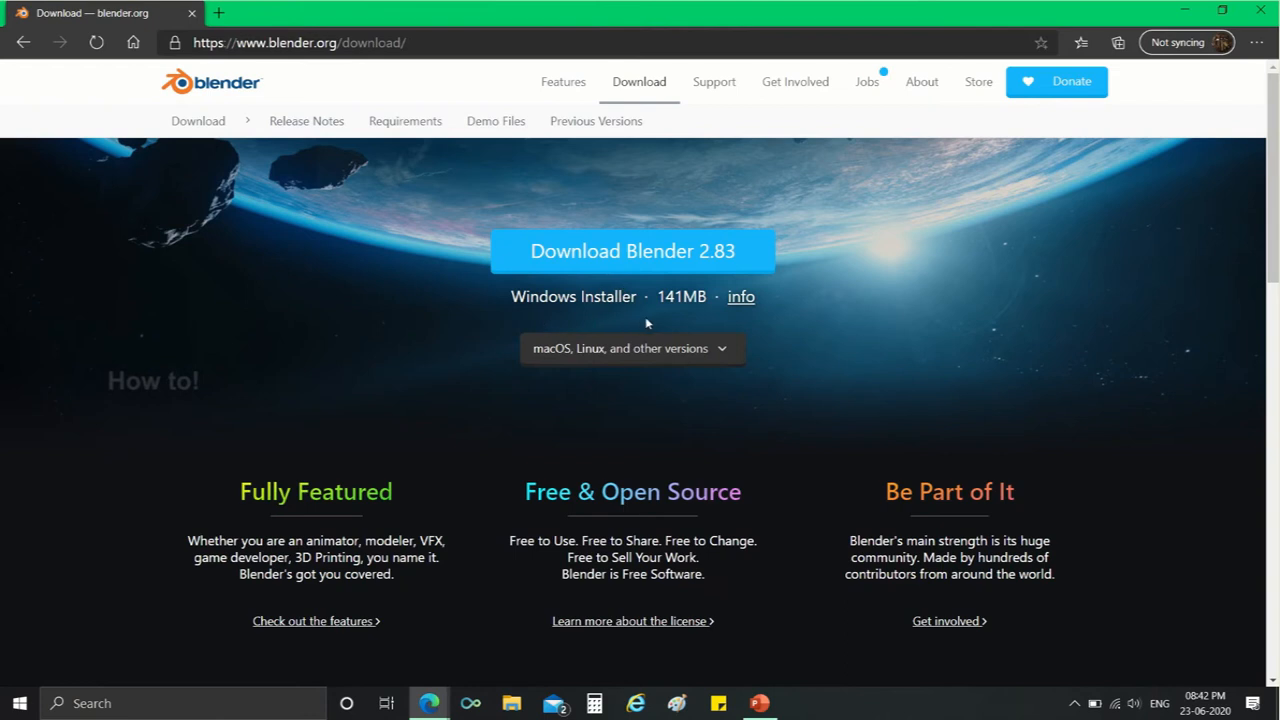
click(632, 251)
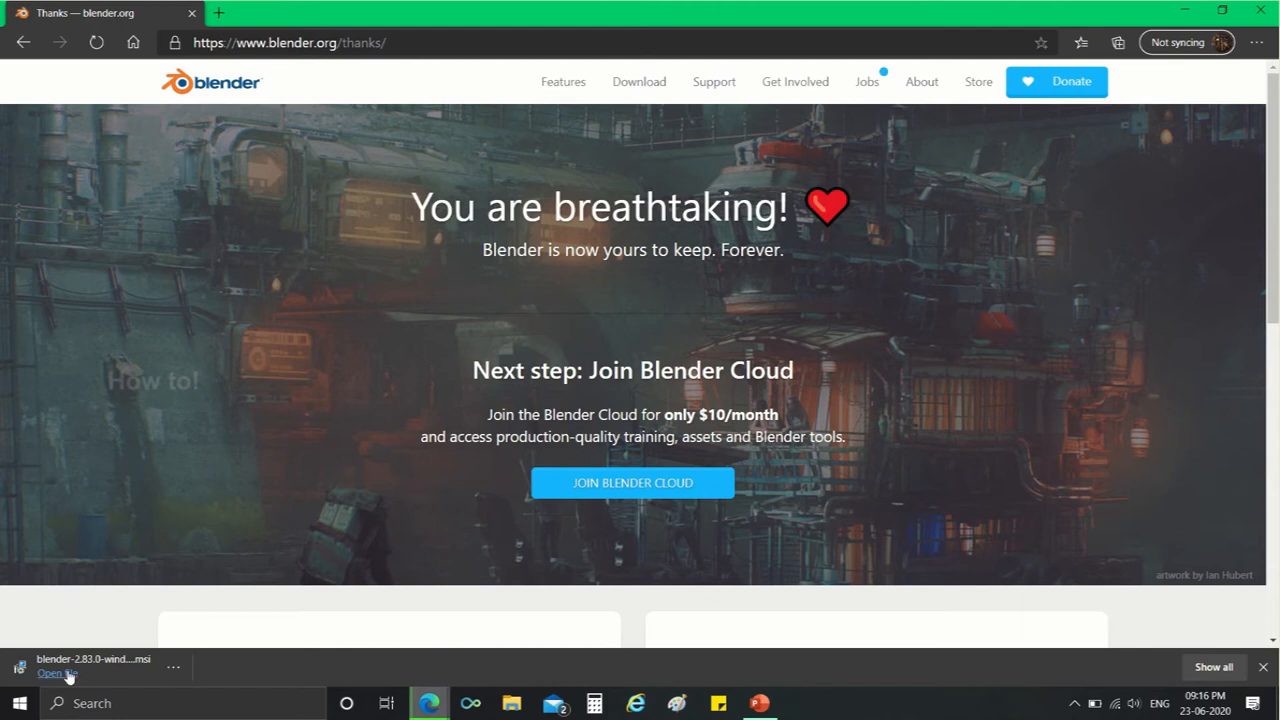
- Run the downloaded Blender .msi installer from the Edge download bar
click(53, 673)
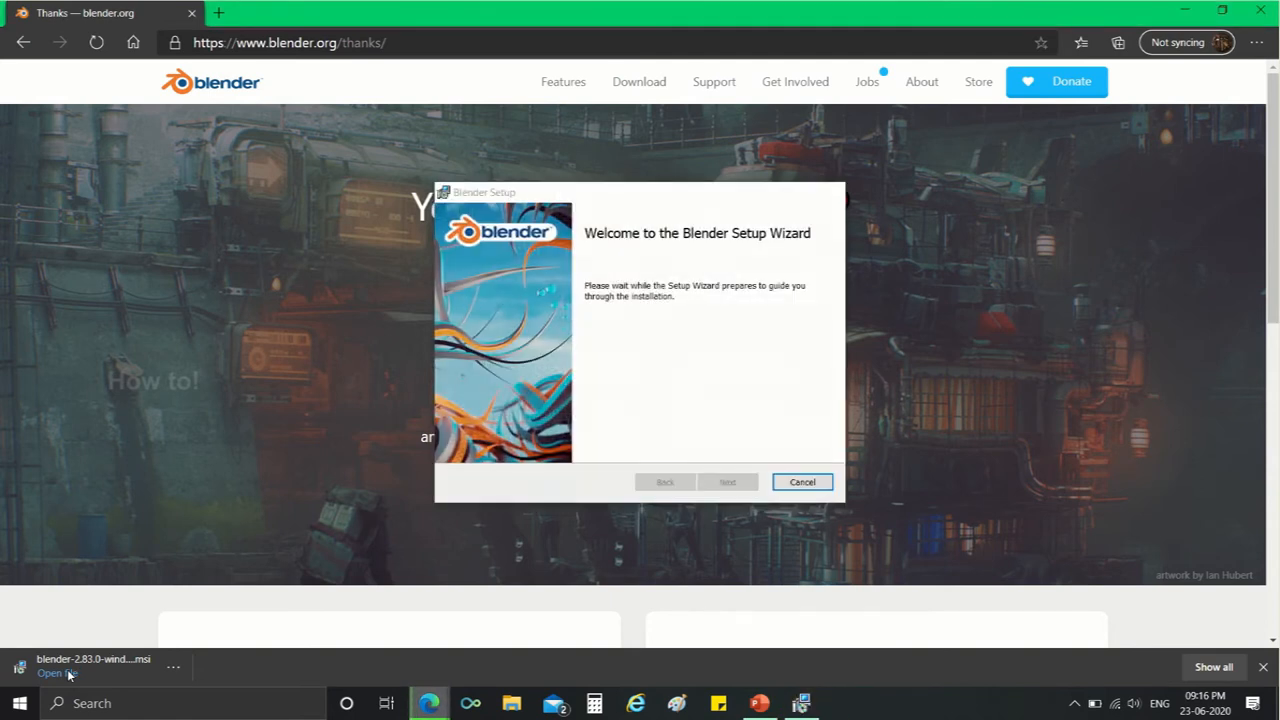
- Install Blender 2.83 with default features and location, then finish the wizard
click(727, 482)
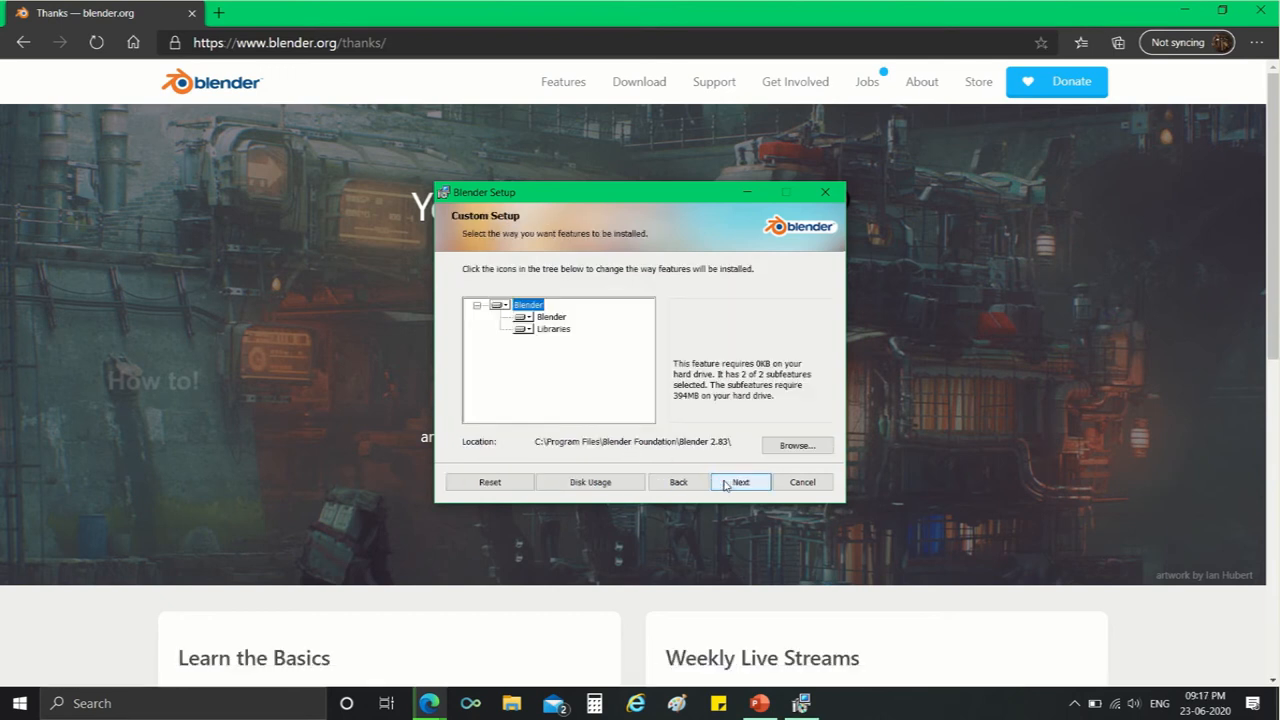
click(740, 482)
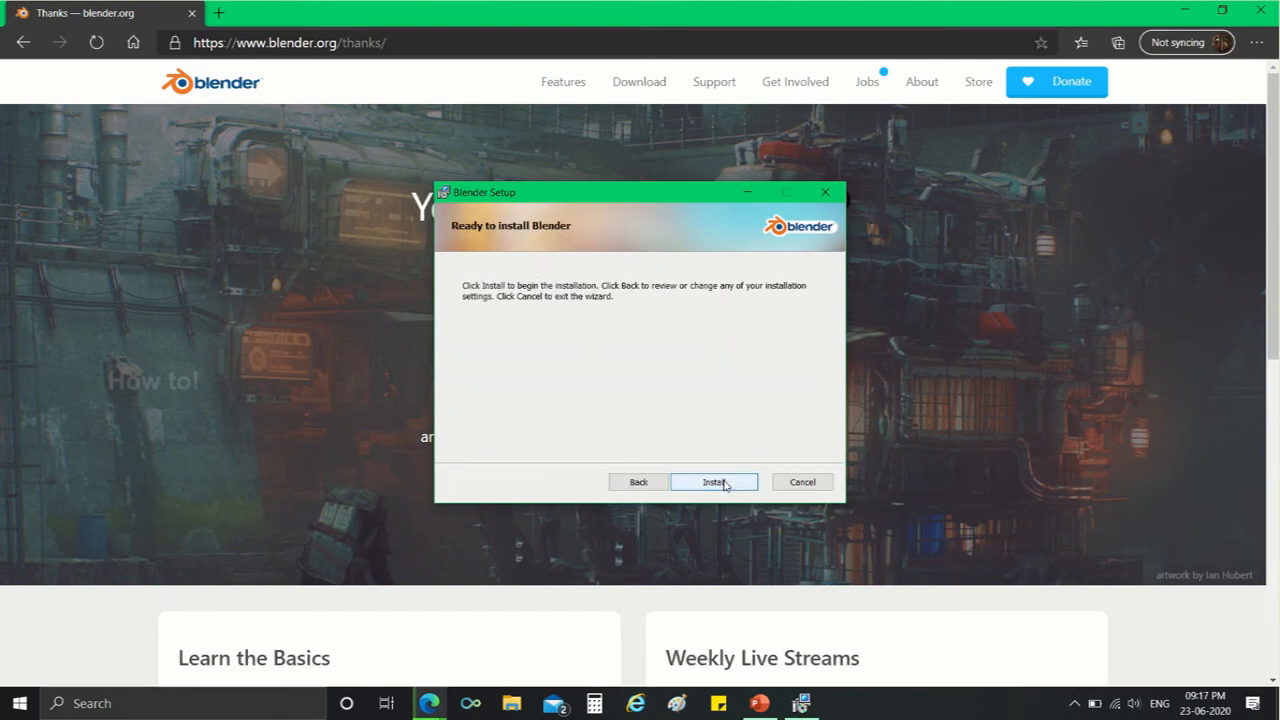
click(713, 481)
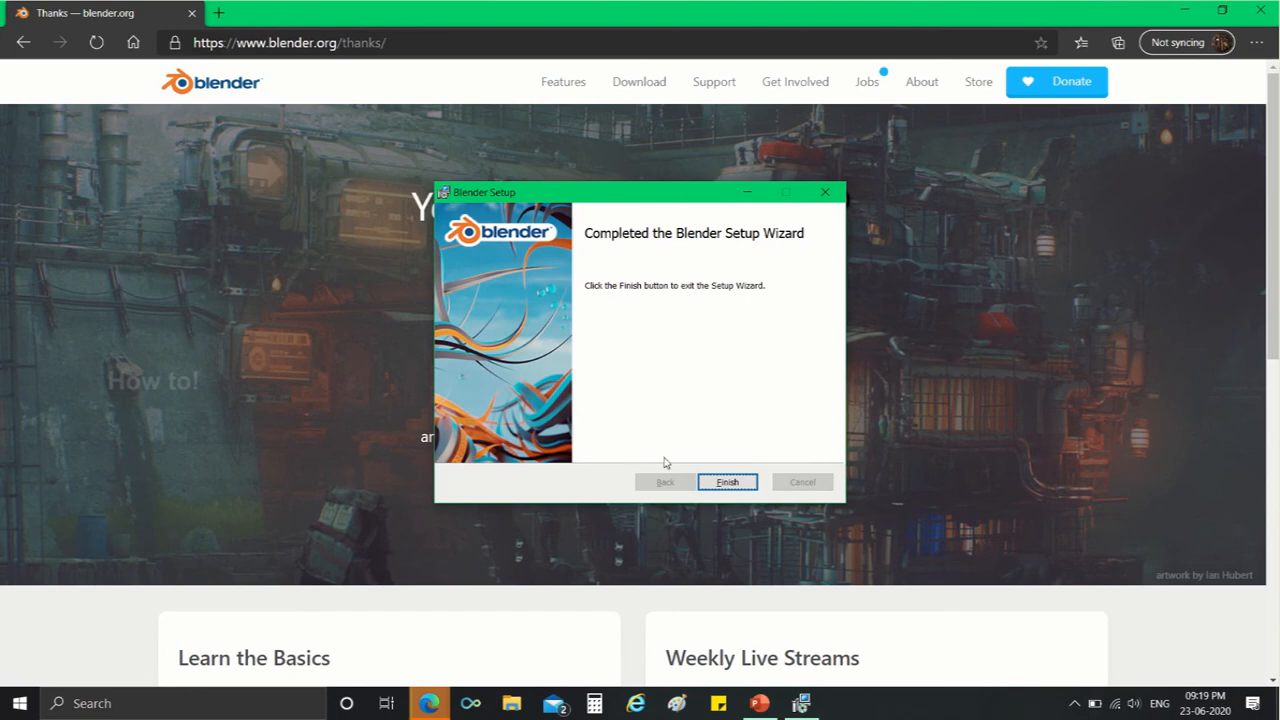
click(727, 482)
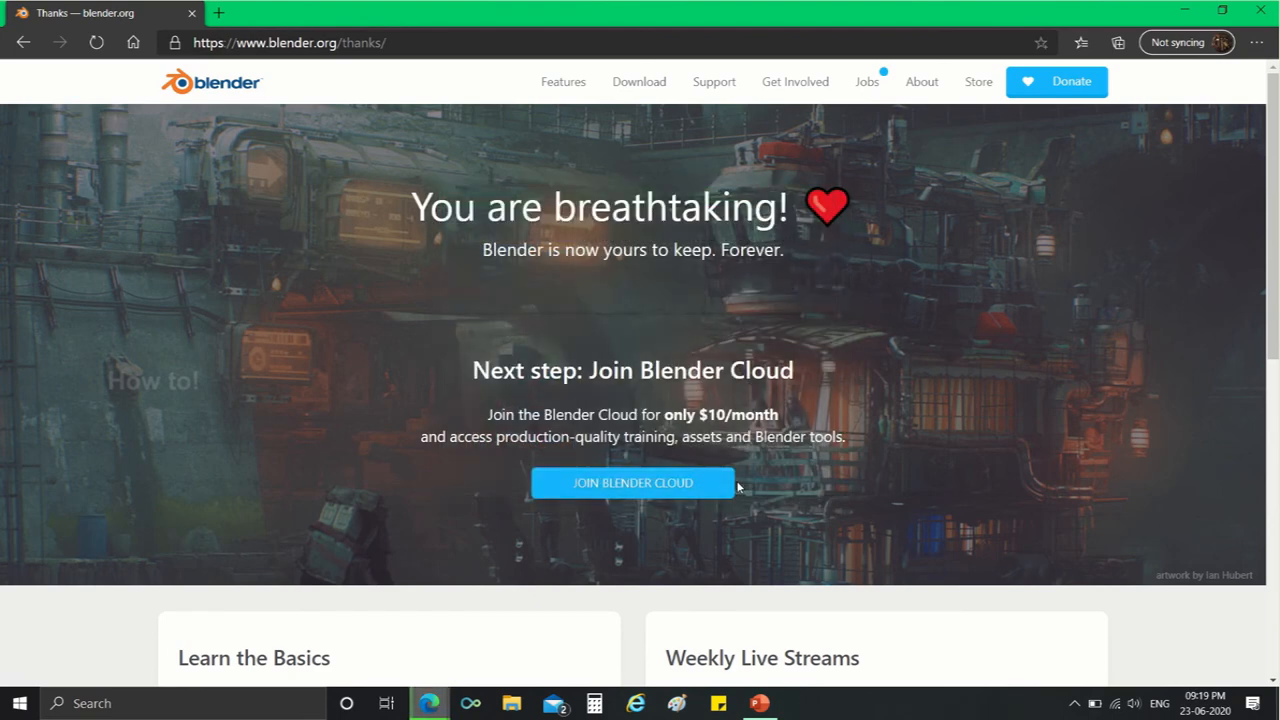